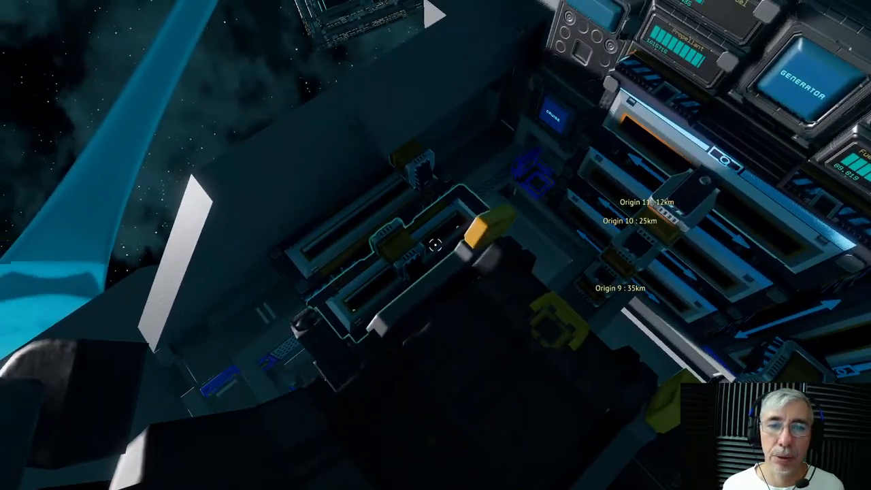
pyautogui.moveTo(435, 244)
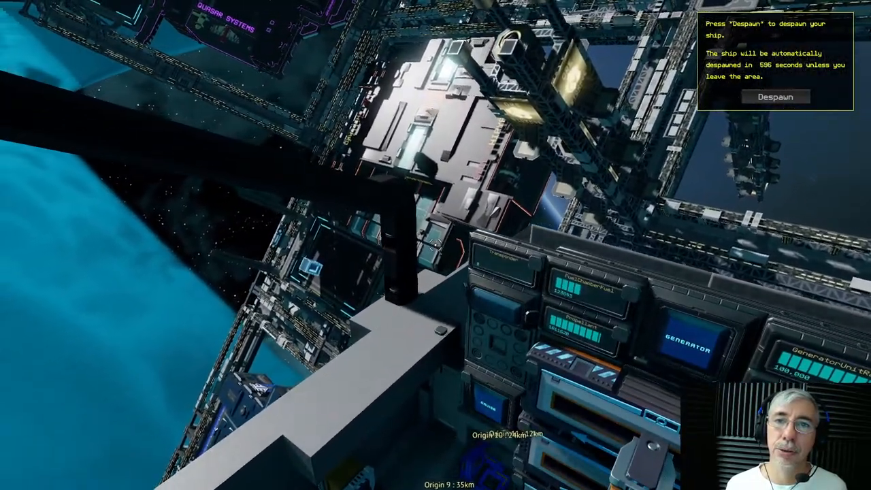
pyautogui.moveTo(435, 245)
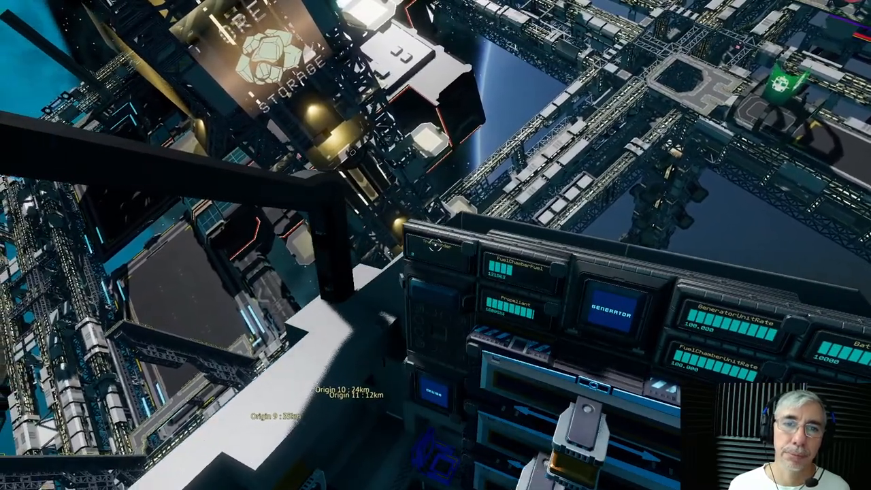
pyautogui.moveTo(436, 245)
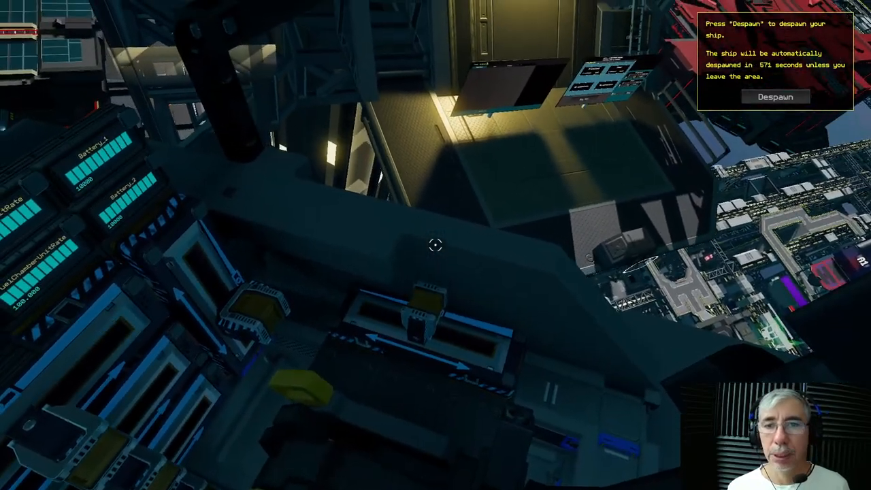
pyautogui.moveTo(435, 245)
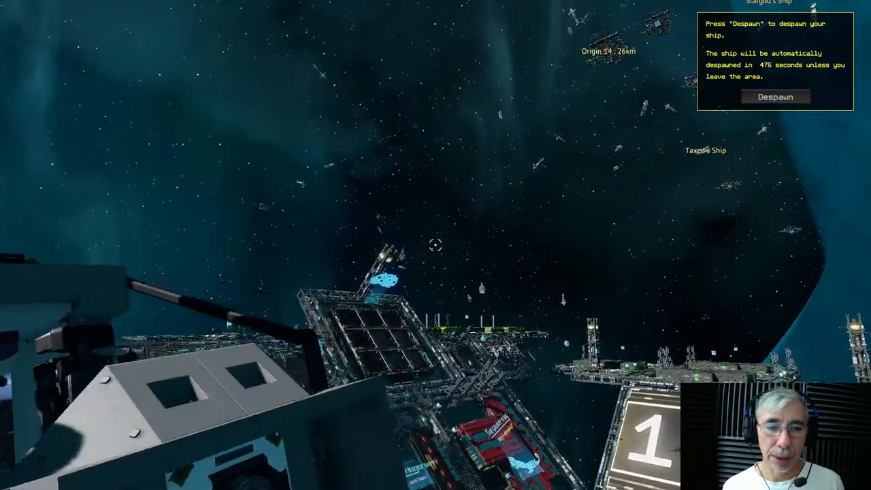
pyautogui.moveTo(435, 245)
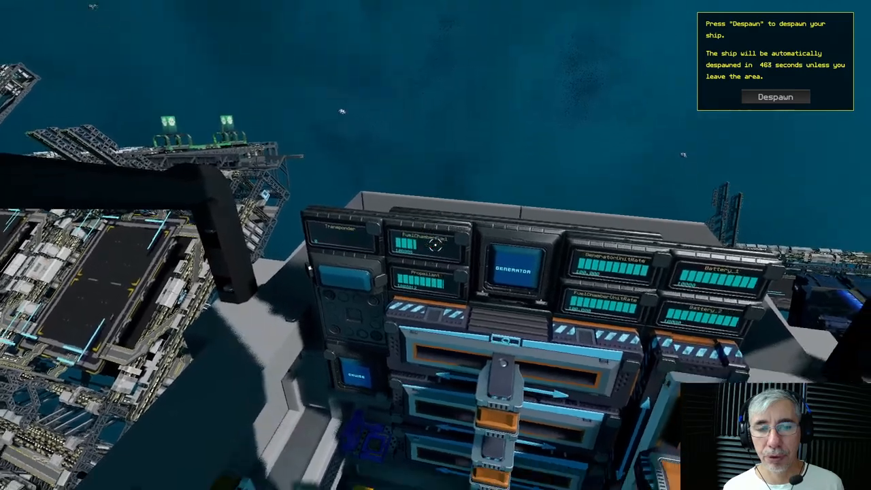
pyautogui.moveTo(435, 245)
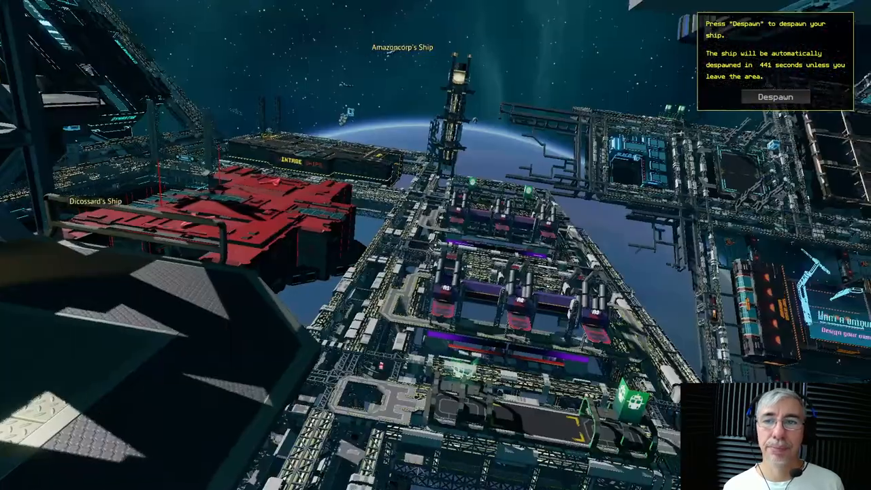
pyautogui.moveTo(435, 245)
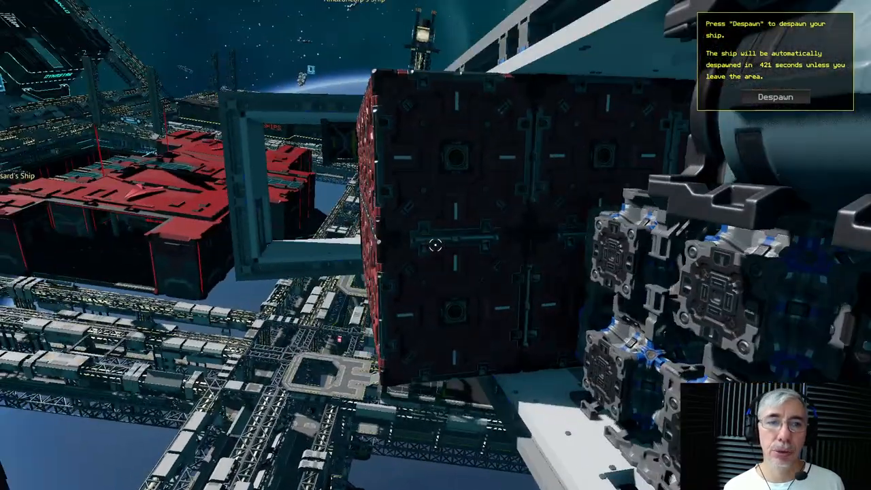
pyautogui.moveTo(435, 245)
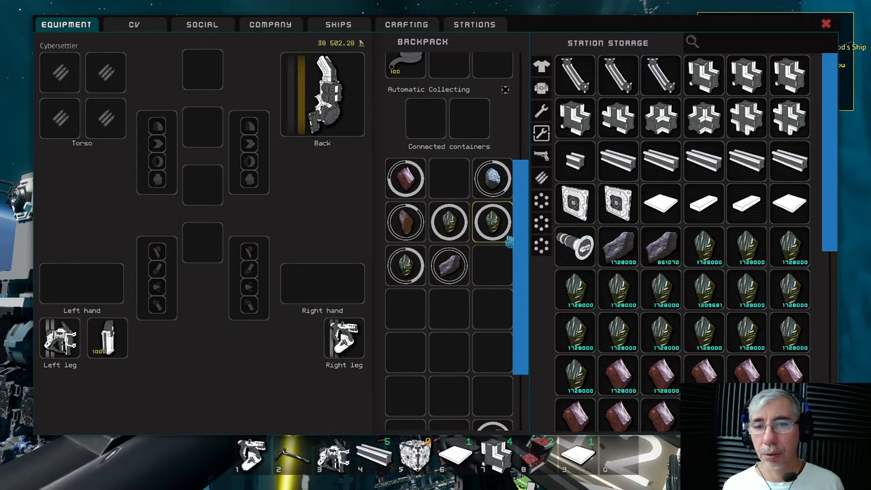
pyautogui.moveTo(492, 221)
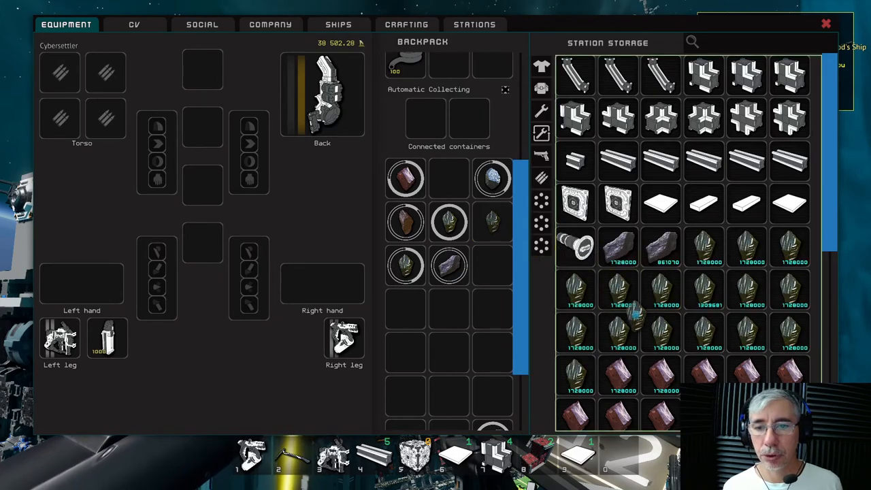
pyautogui.moveTo(618, 246)
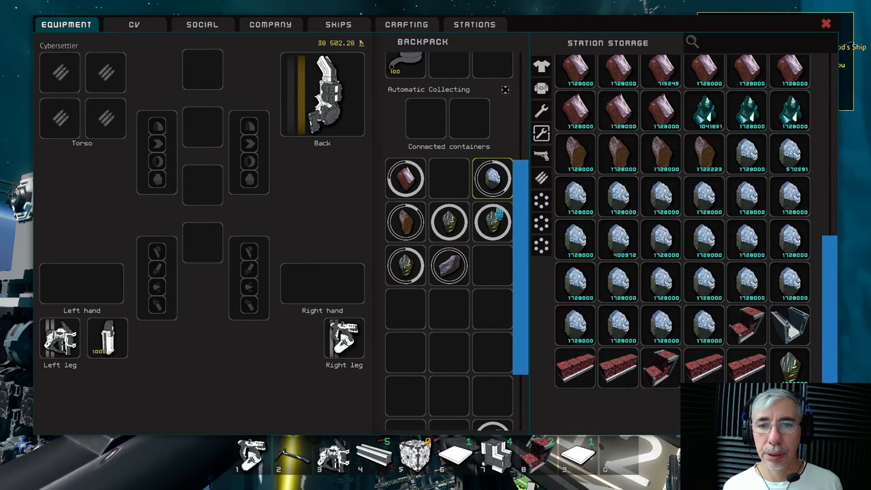
# Drag the ore stacks from the backpack grid into the station storage panel
pyautogui.moveTo(491, 222); pyautogui.dragTo(575, 409)
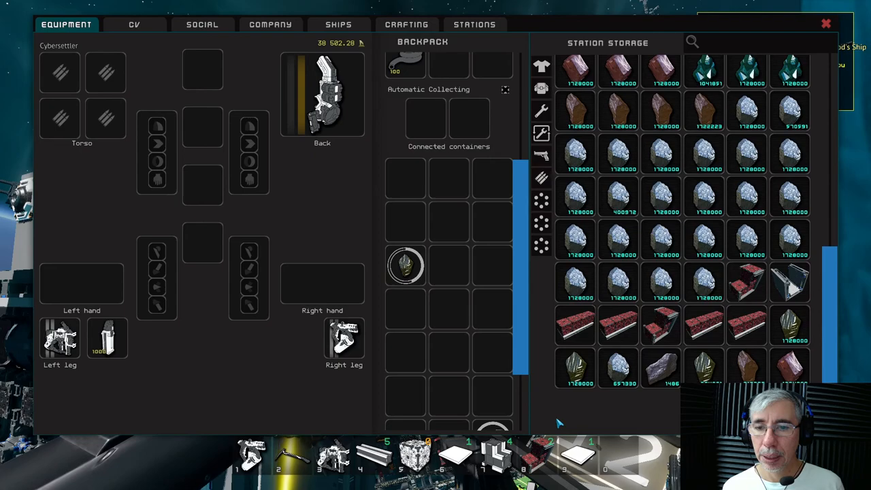
pyautogui.moveTo(517, 379)
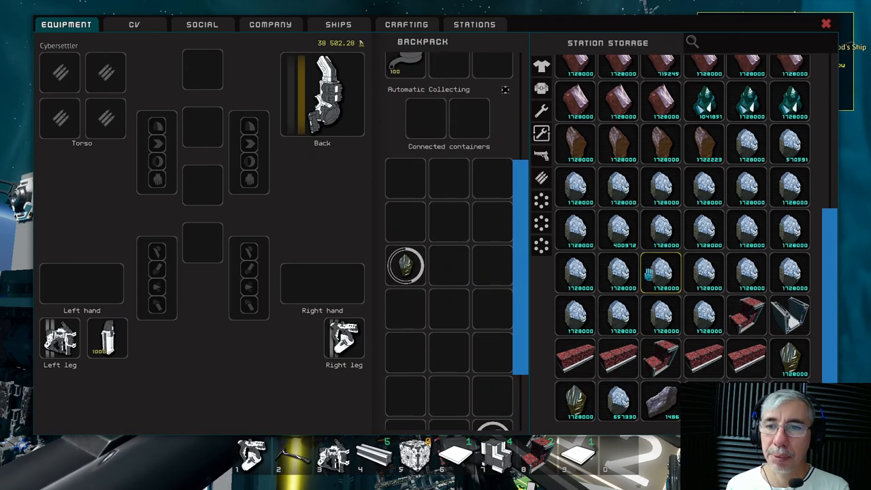
pyautogui.scroll(3)
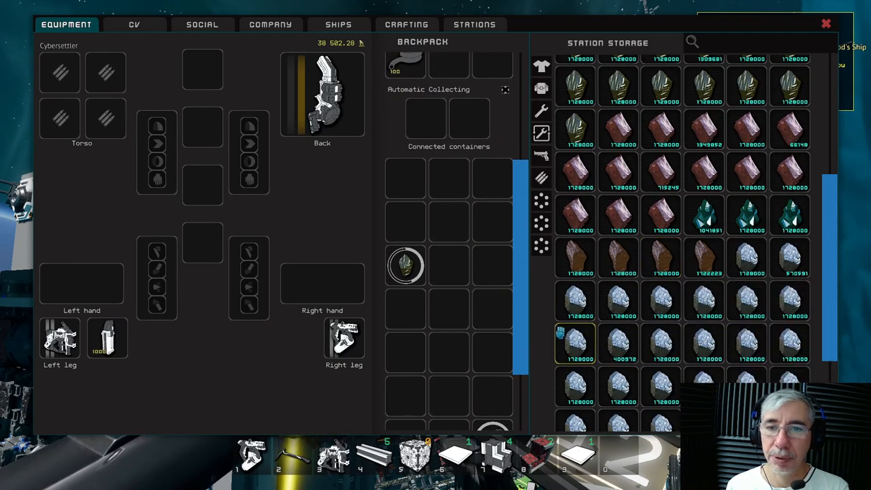